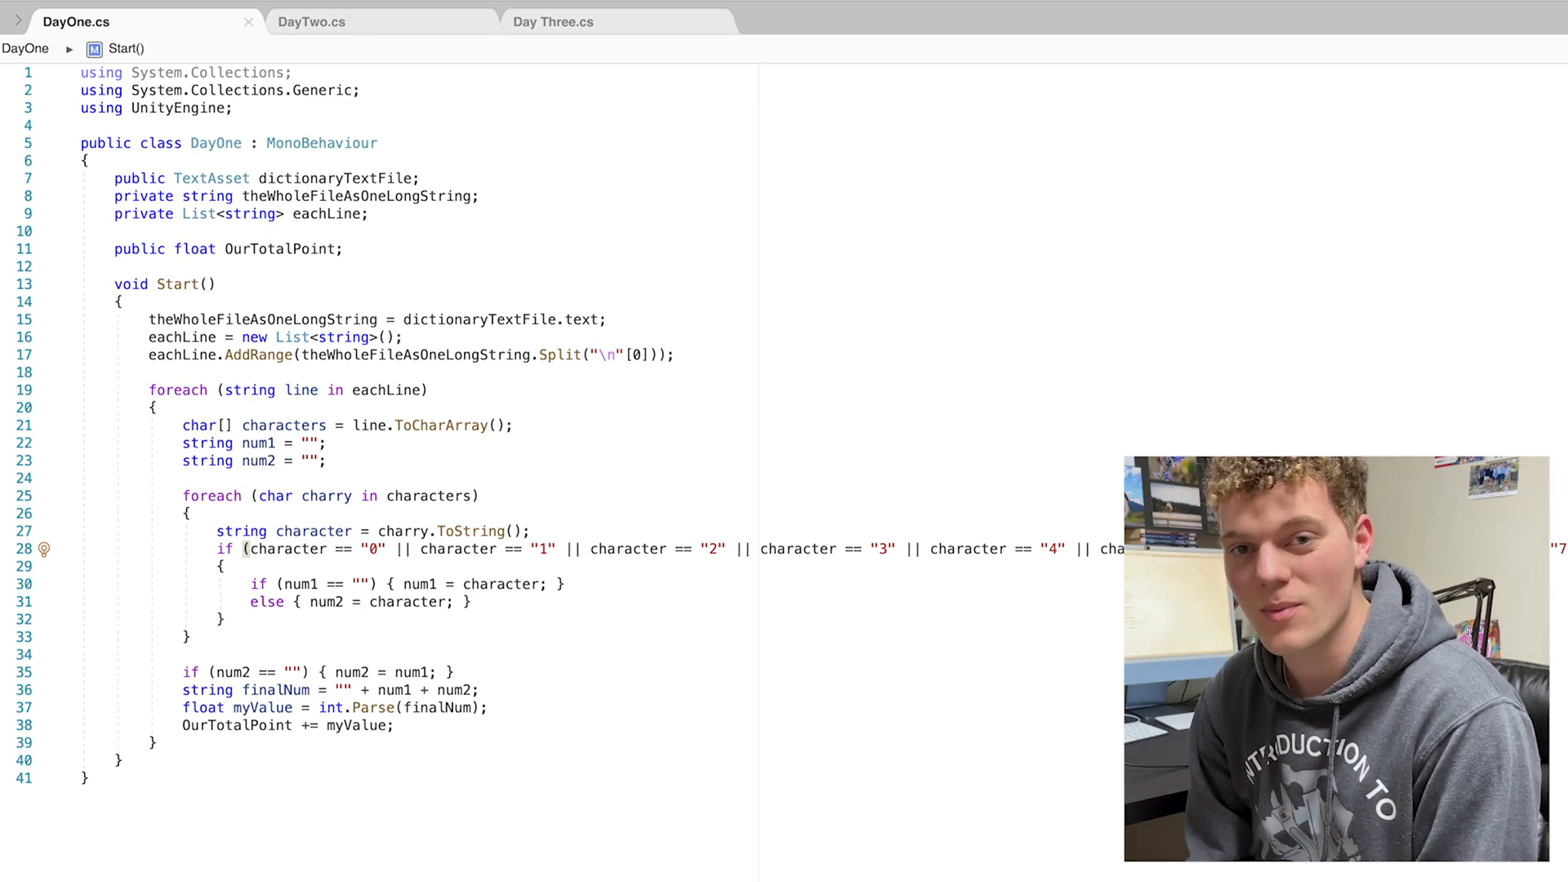
Switch the editor to the DayTwo.cs script that sums valid cube-game IDs
click(312, 21)
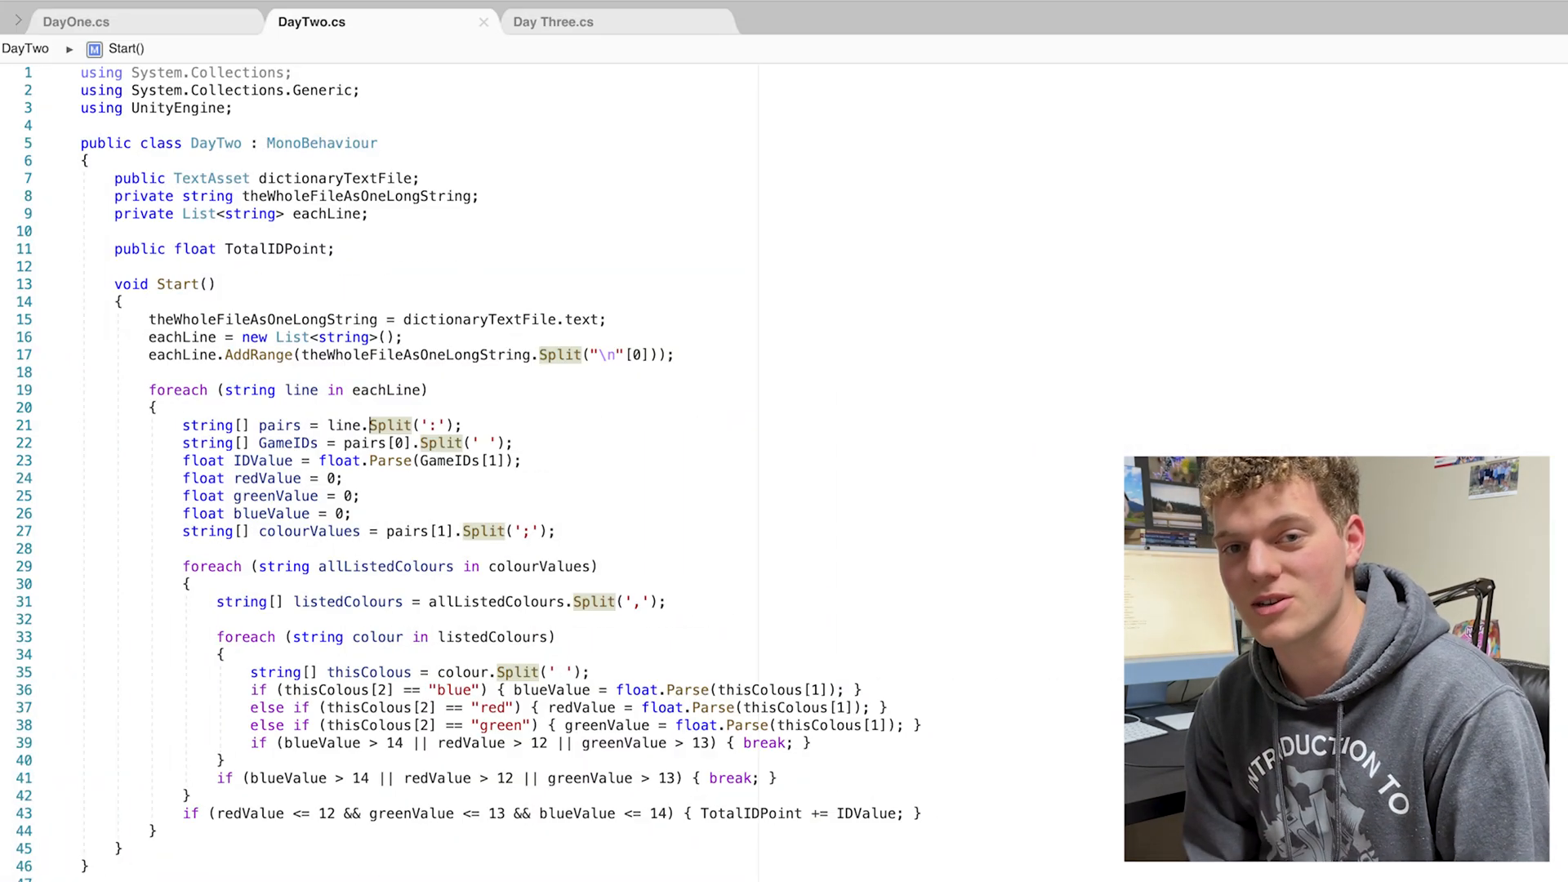